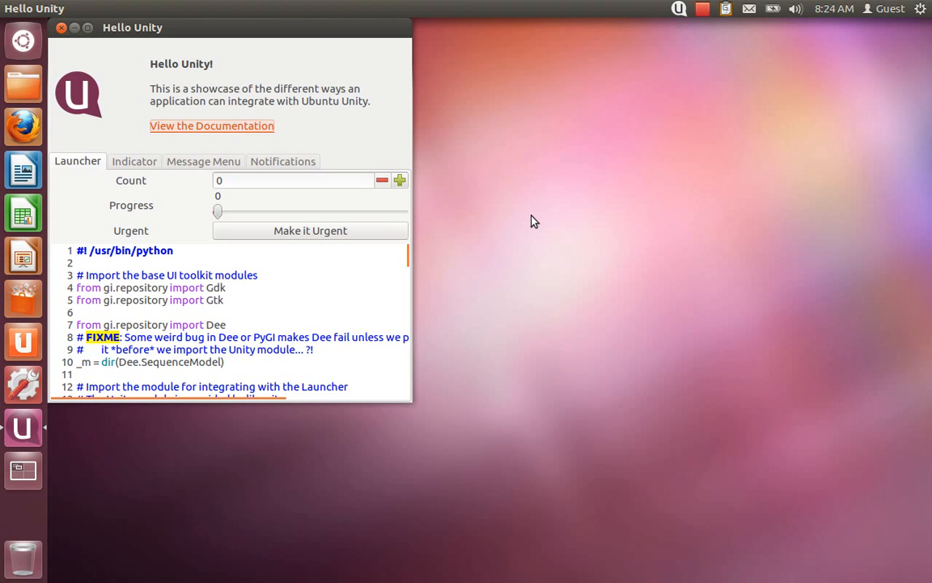
pyautogui.moveTo(380, 317)
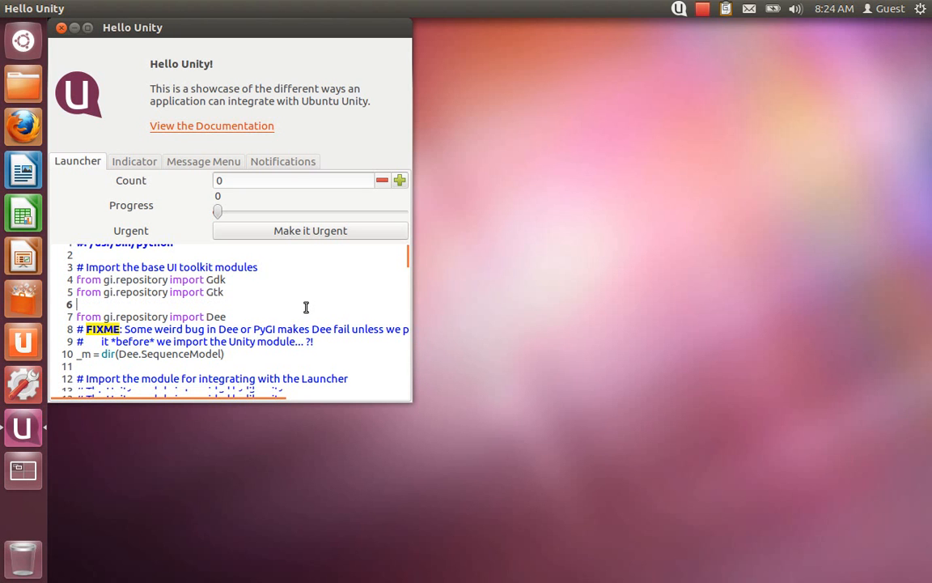
# Step: Switch to the Message Menu section and check the system messaging menu
pyautogui.scroll(-3)
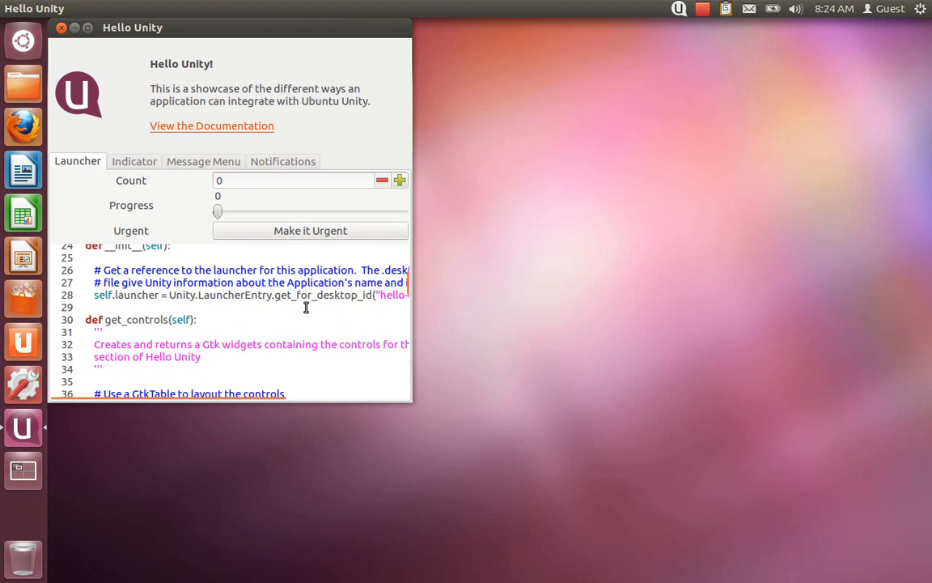
pyautogui.scroll(3)
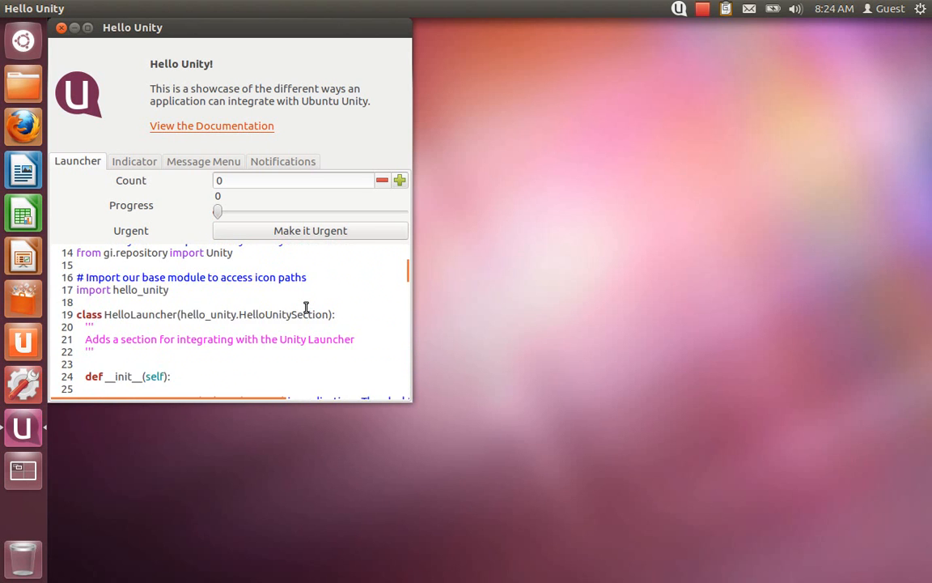
pyautogui.scroll(3)
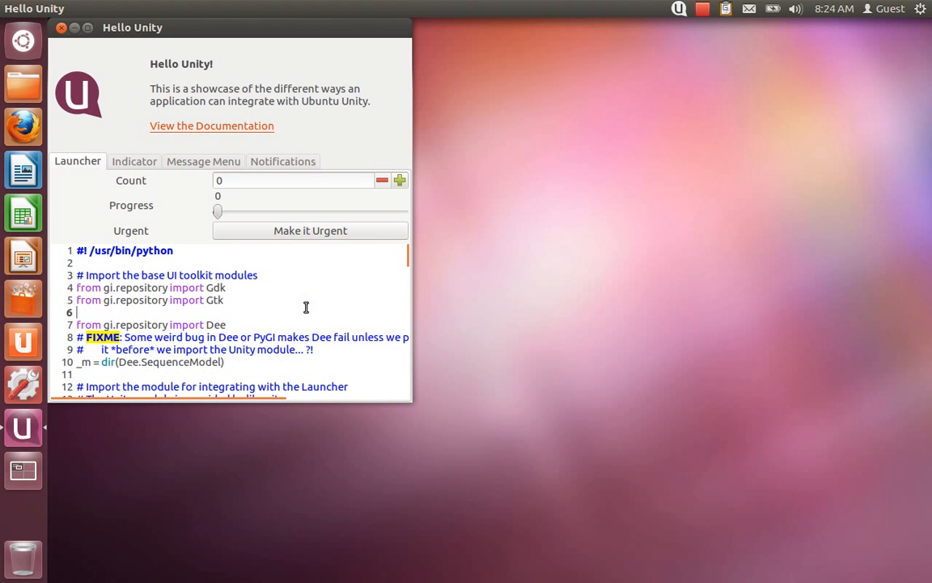
pyautogui.moveTo(23, 170)
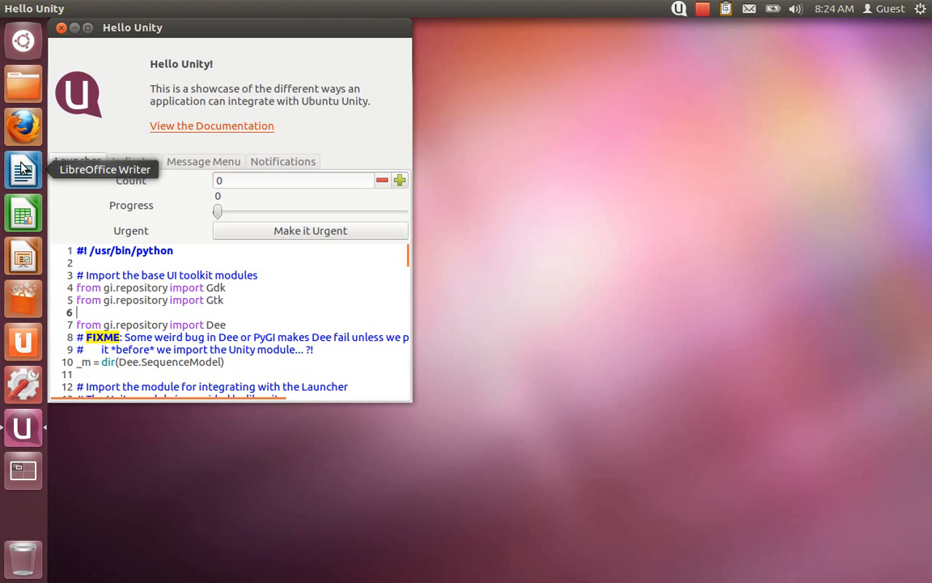
pyautogui.moveTo(185, 227)
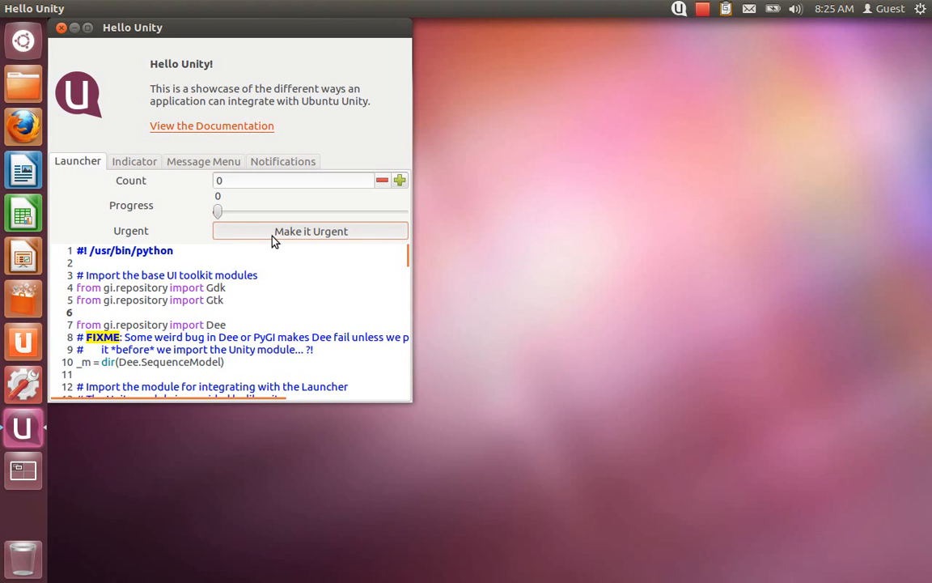
pyautogui.moveTo(117, 158)
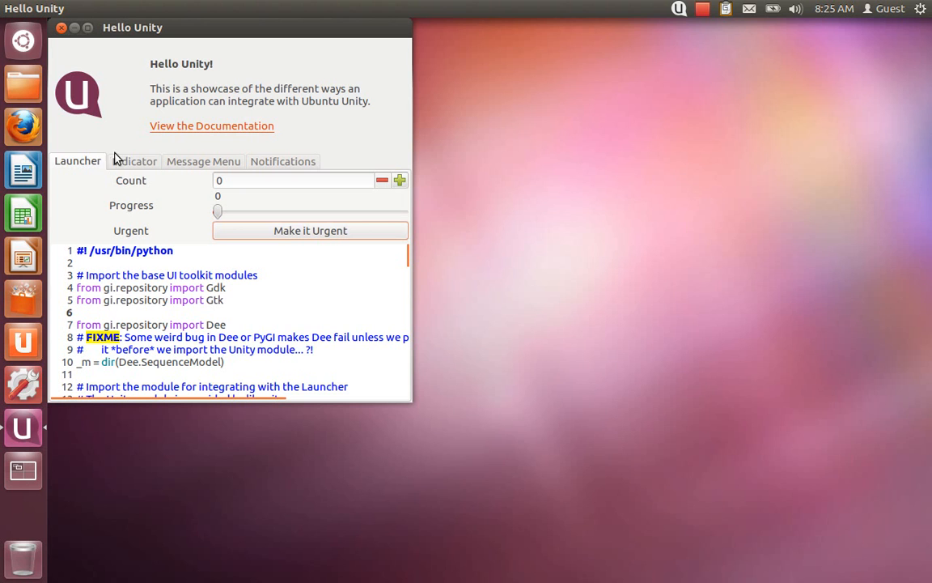
pyautogui.moveTo(199, 168)
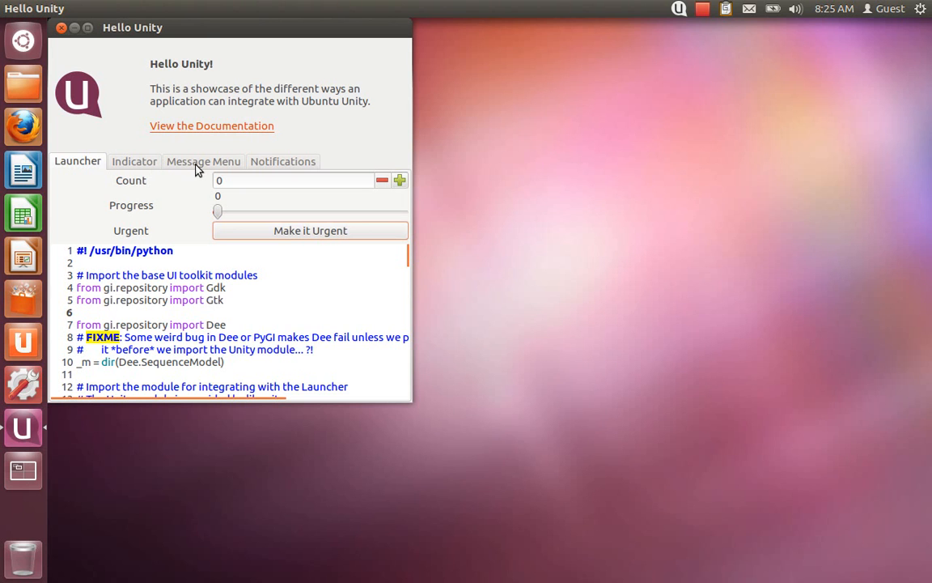
pyautogui.click(202, 161)
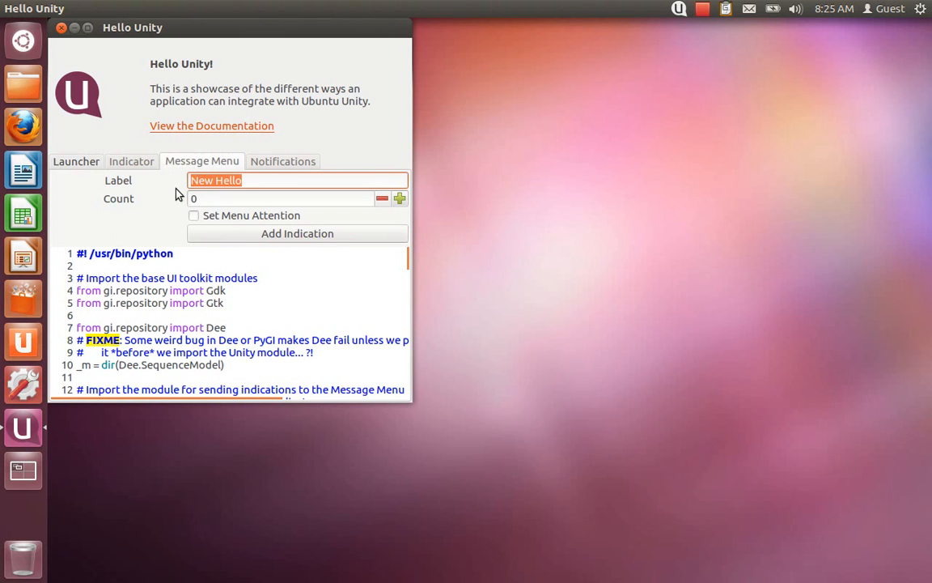
pyautogui.moveTo(642, 98)
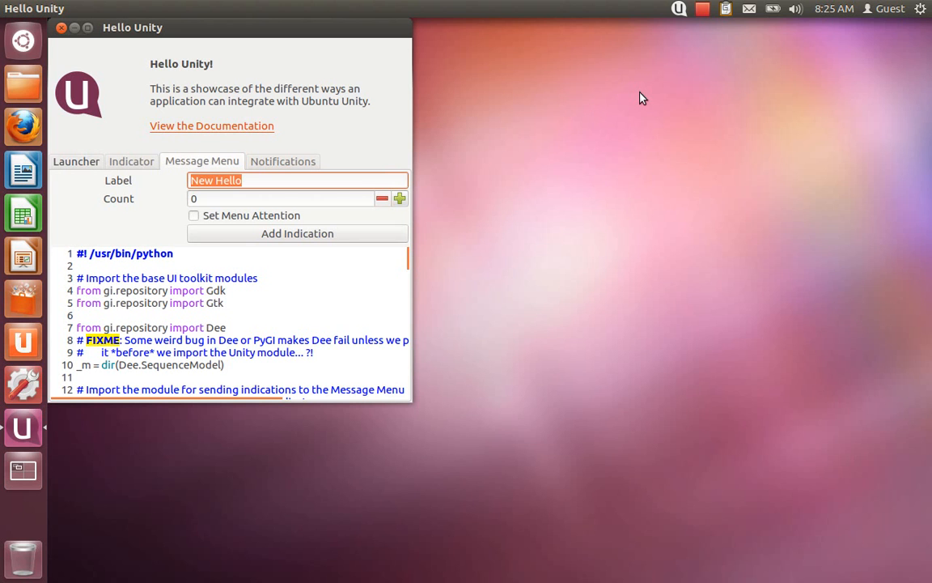
pyautogui.click(748, 8)
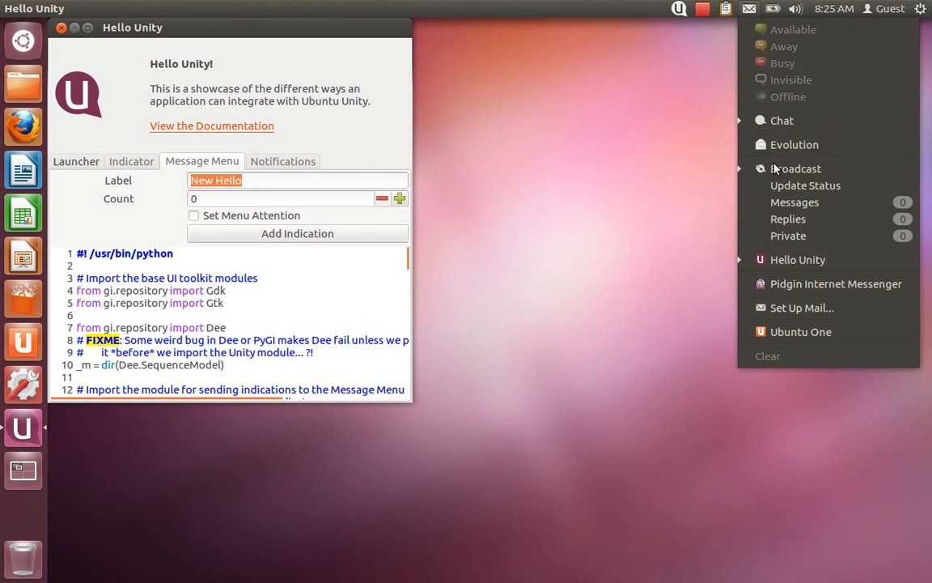
pyautogui.moveTo(797, 260)
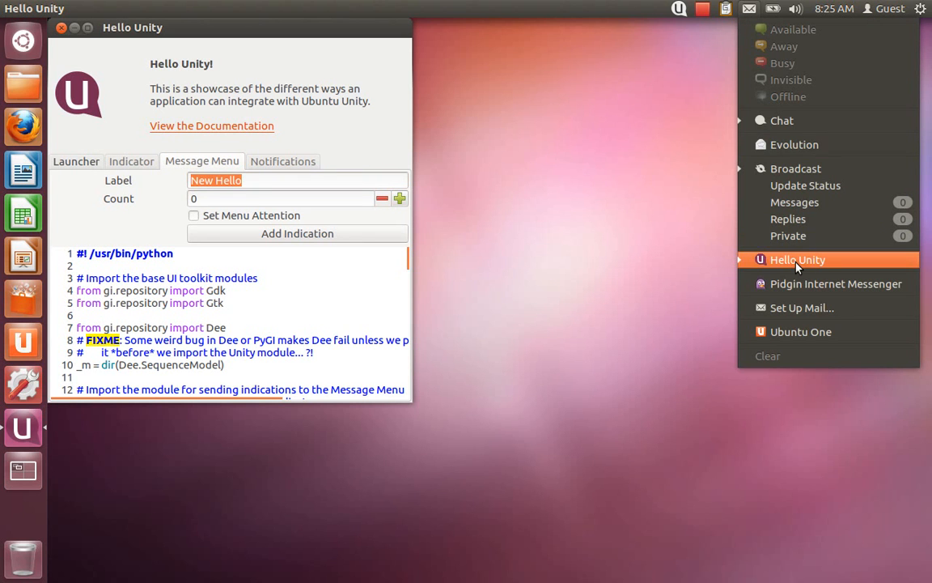
pyautogui.moveTo(362, 271)
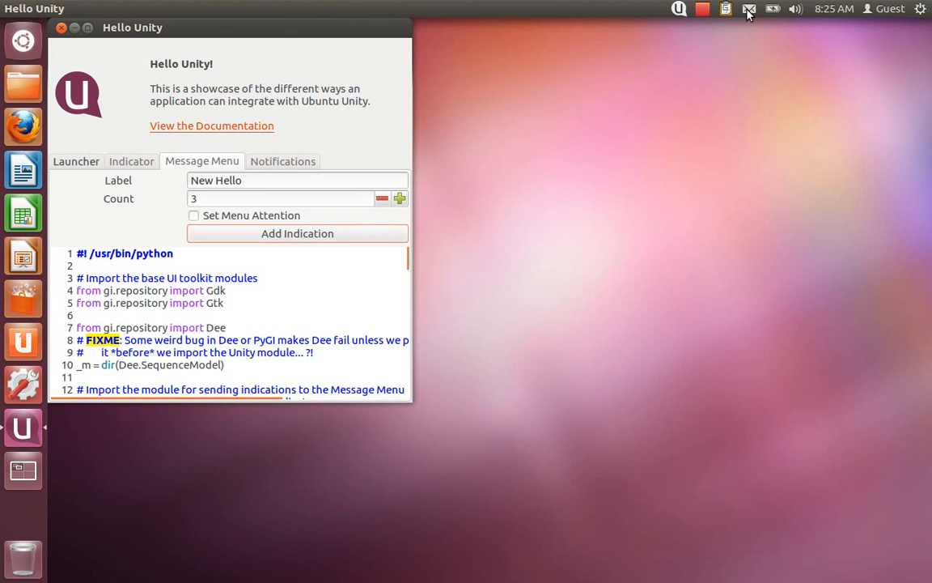
# Step: Add the New Hello indication with count 3 and menu attention, then verify it in the messaging menu
pyautogui.click(748, 9)
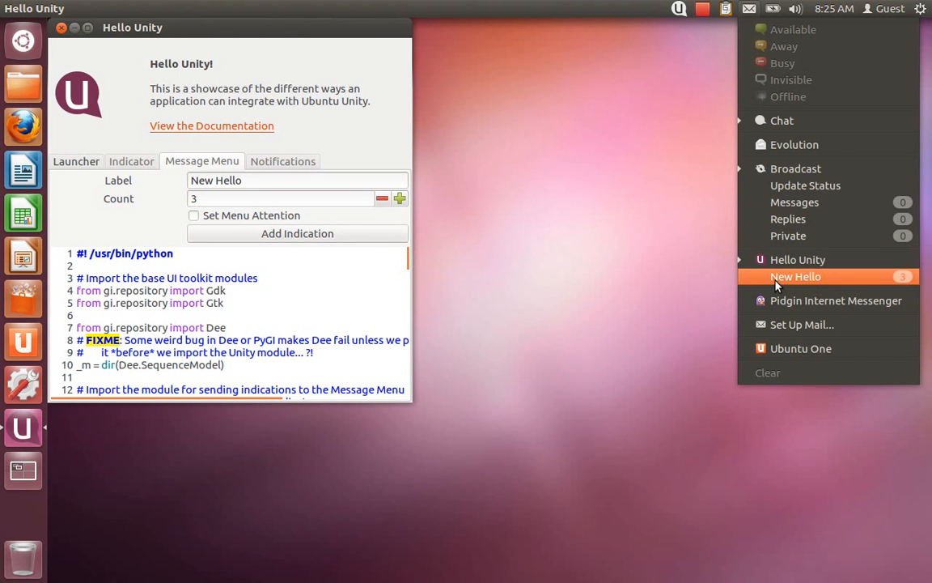
pyautogui.moveTo(611, 111)
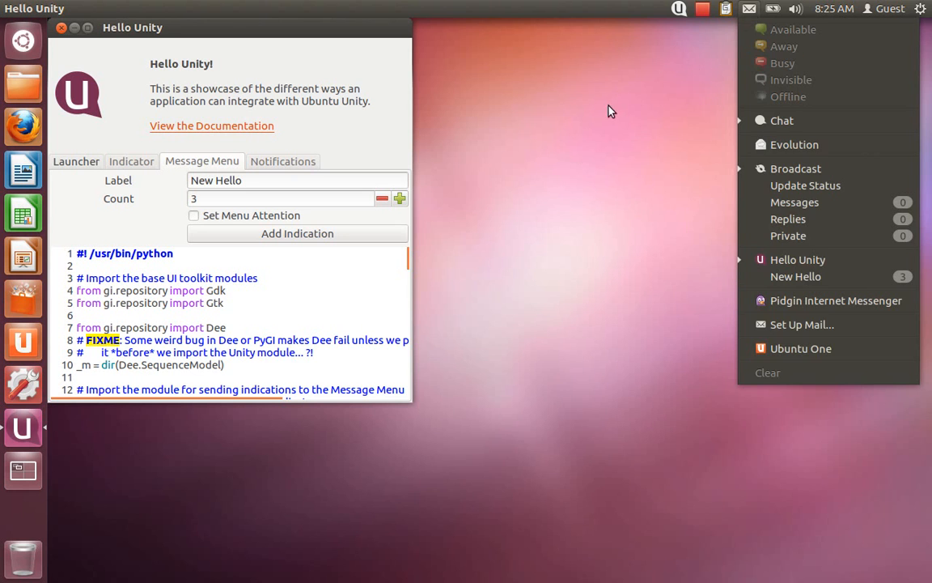
pyautogui.click(519, 124)
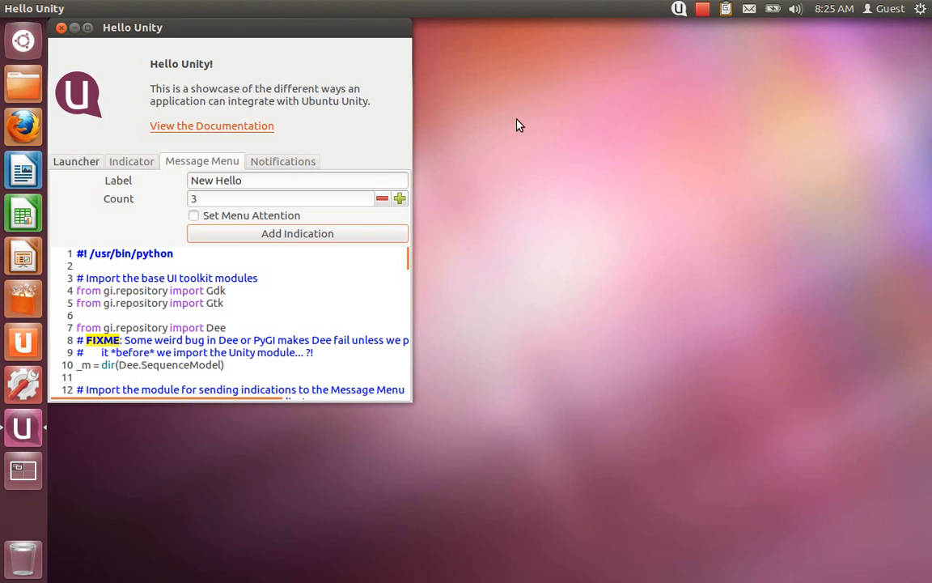
pyautogui.click(194, 216)
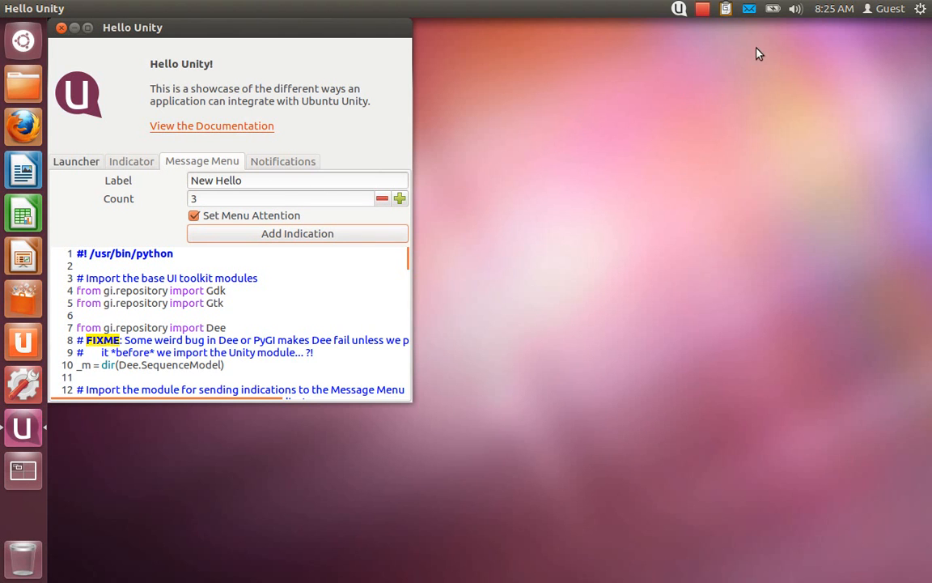
pyautogui.click(749, 9)
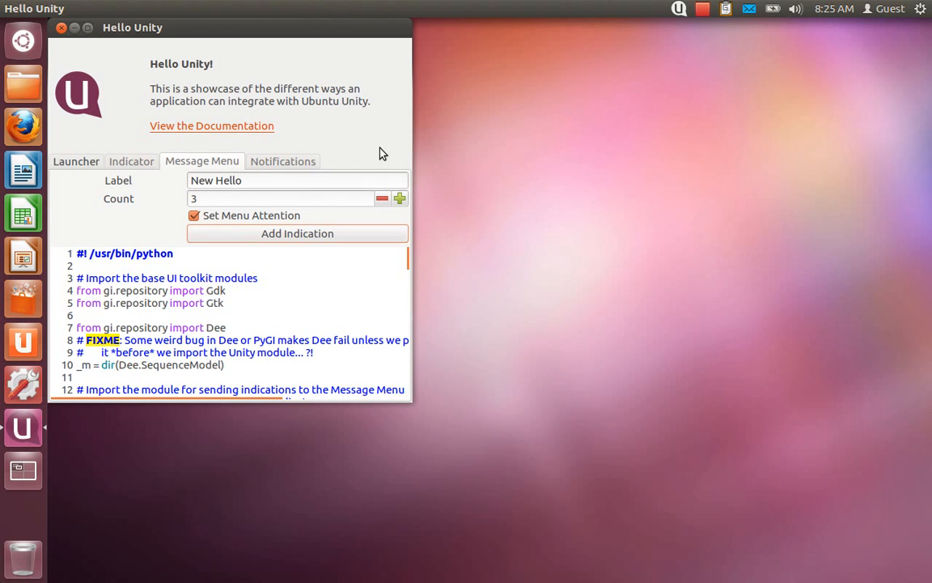
# Step: Send a Hello Unity desktop notification with the default body using the hello-unity icon
pyautogui.click(282, 161)
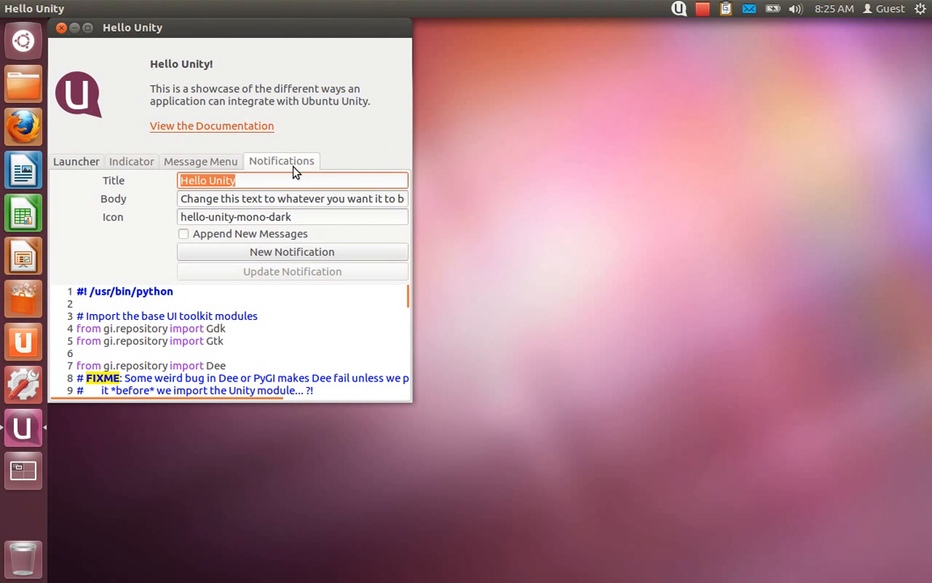
pyautogui.click(288, 180)
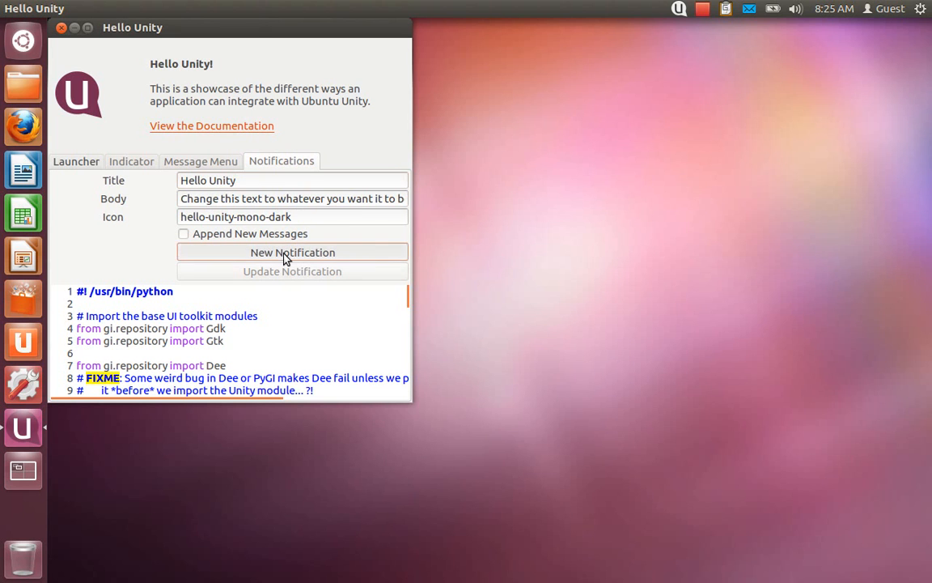
pyautogui.click(293, 252)
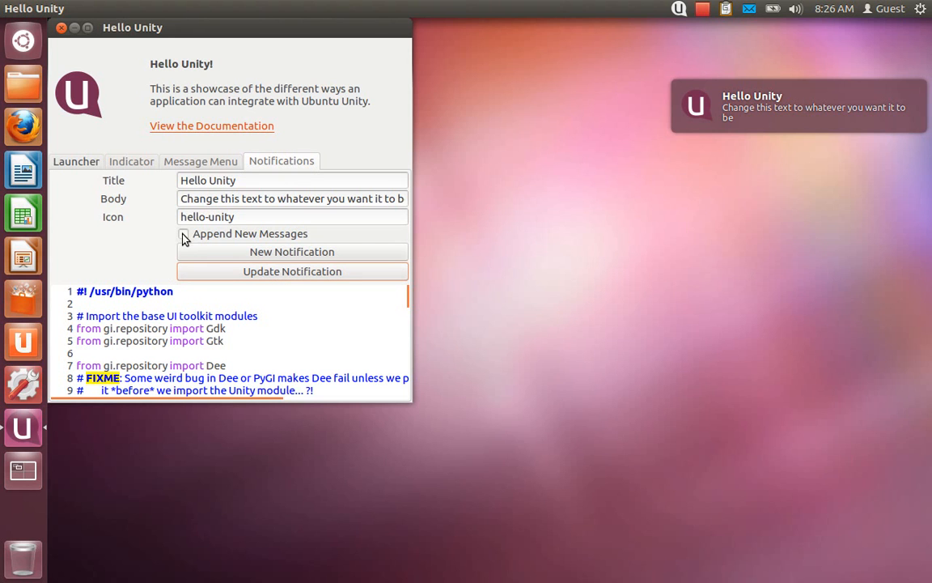
# Step: Enable Append New Messages and stack the lines one, two and three on the notification
pyautogui.click(184, 233)
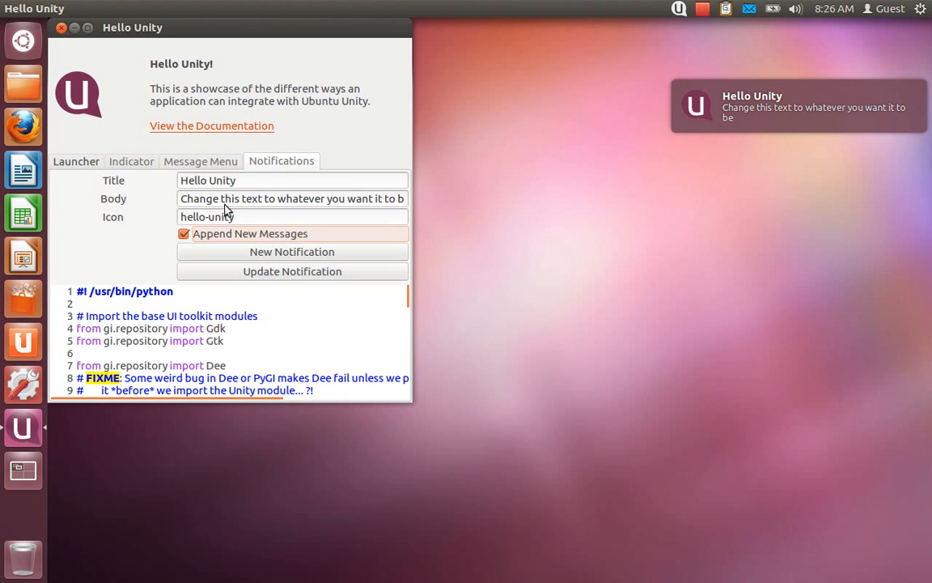
pyautogui.write('one')
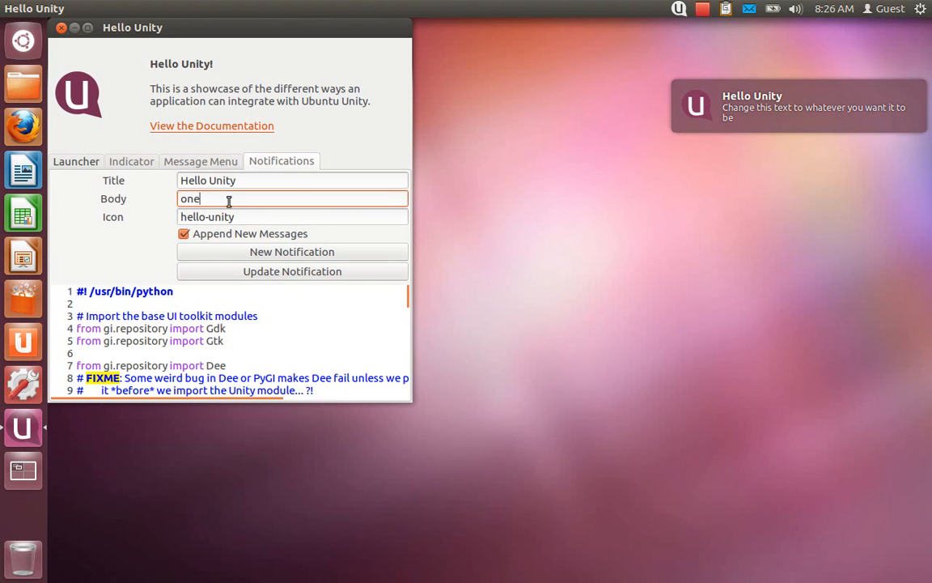
pyautogui.click(292, 252)
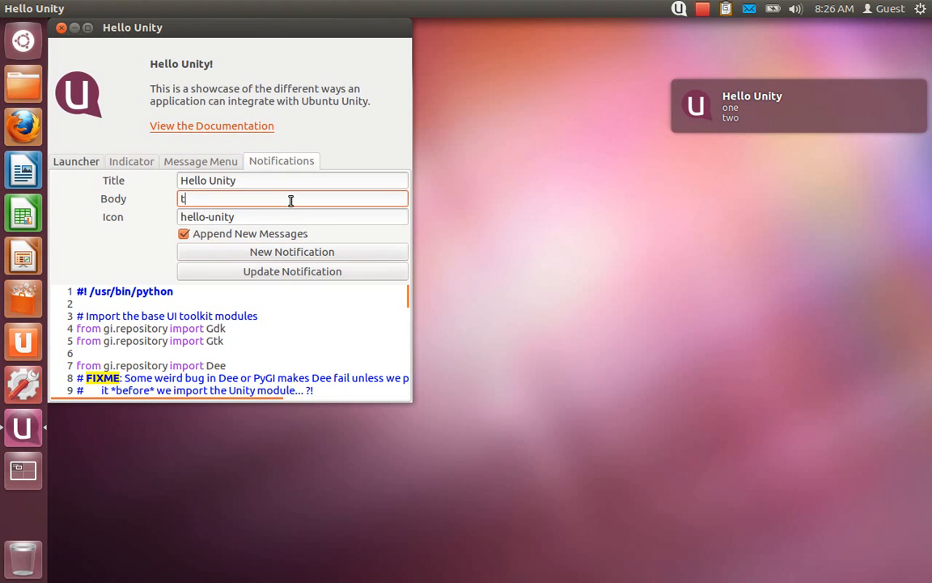
pyautogui.write('three')
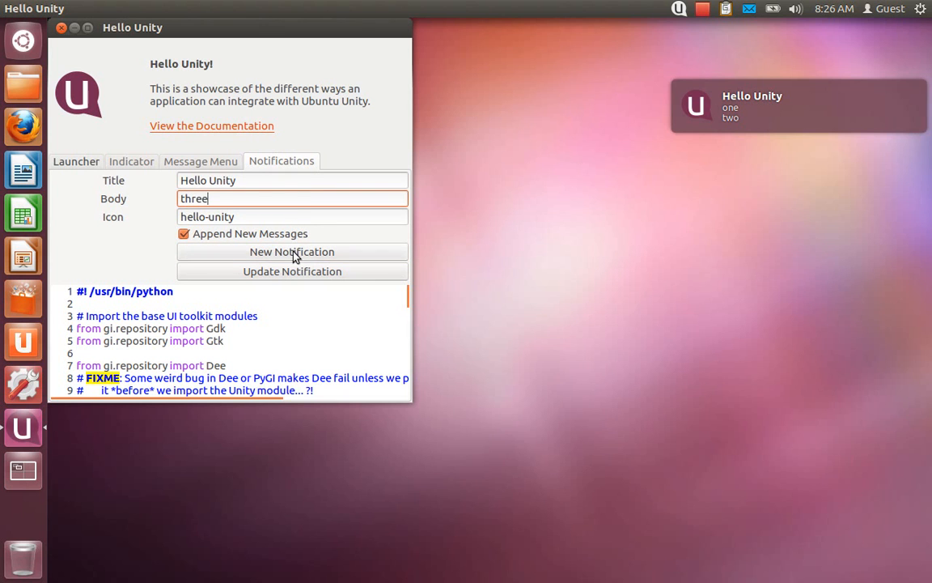
pyautogui.click(291, 250)
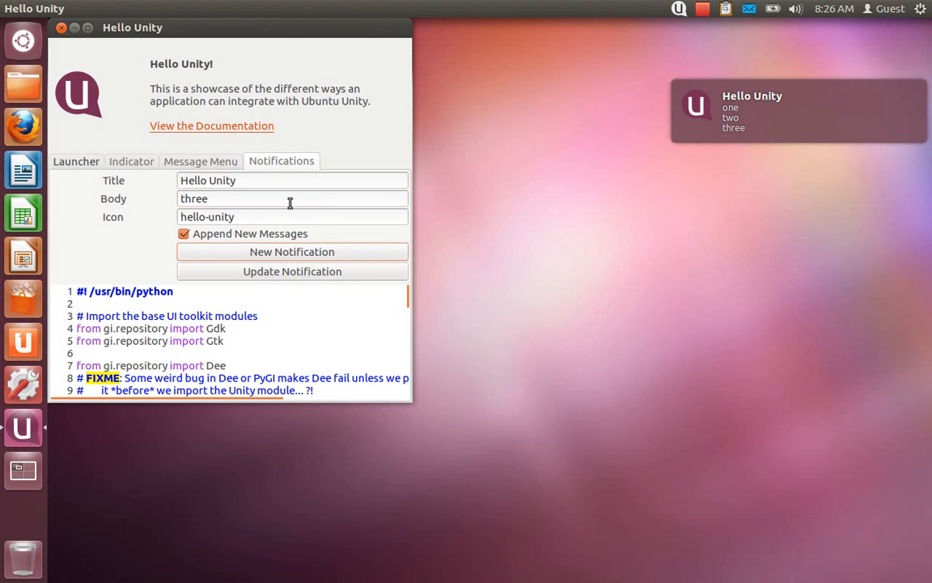
pyautogui.moveTo(337, 170)
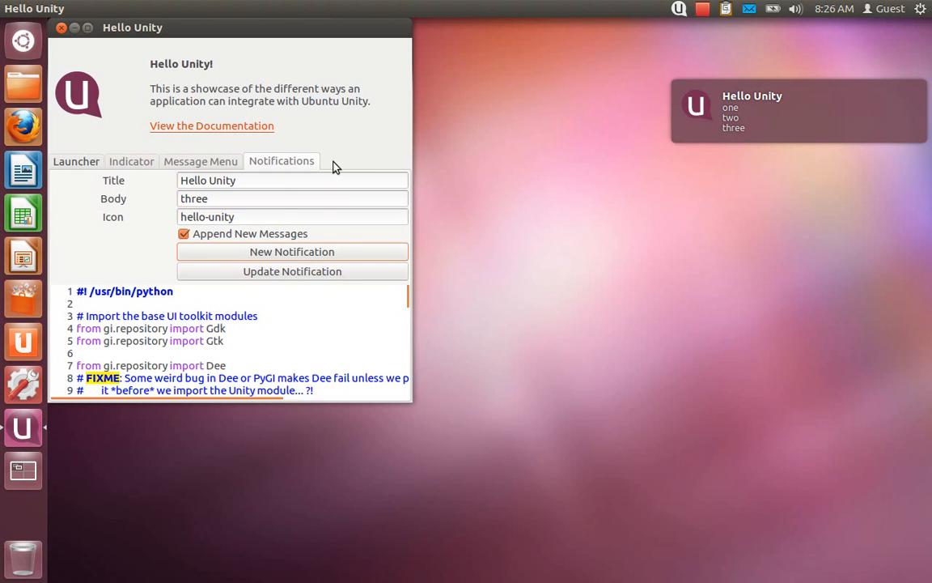
pyautogui.moveTo(362, 166)
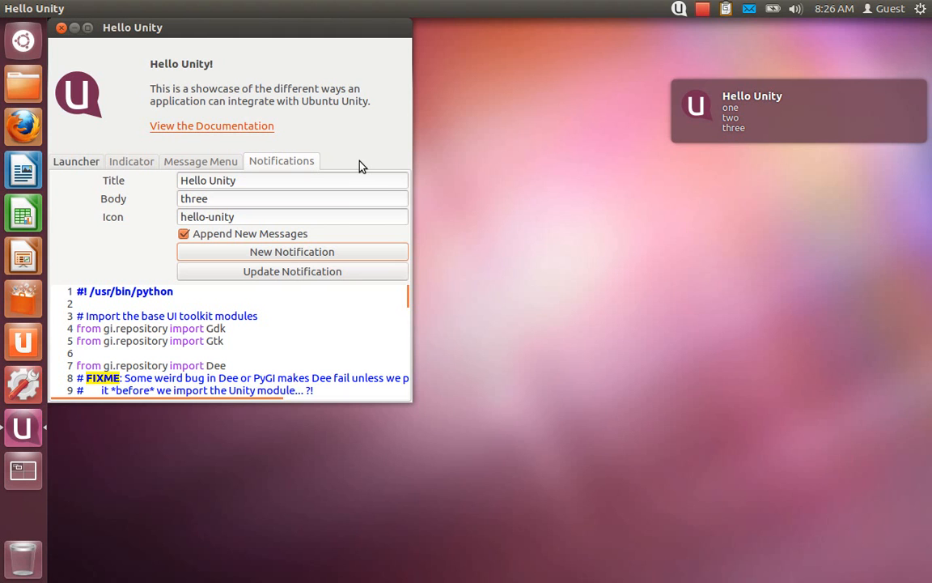
pyautogui.moveTo(206, 265)
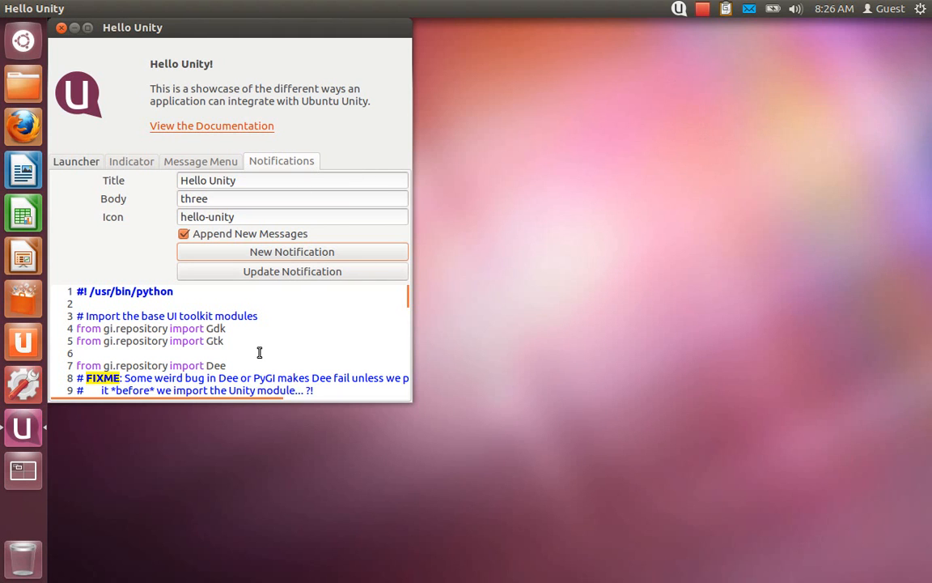
pyautogui.moveTo(300, 362)
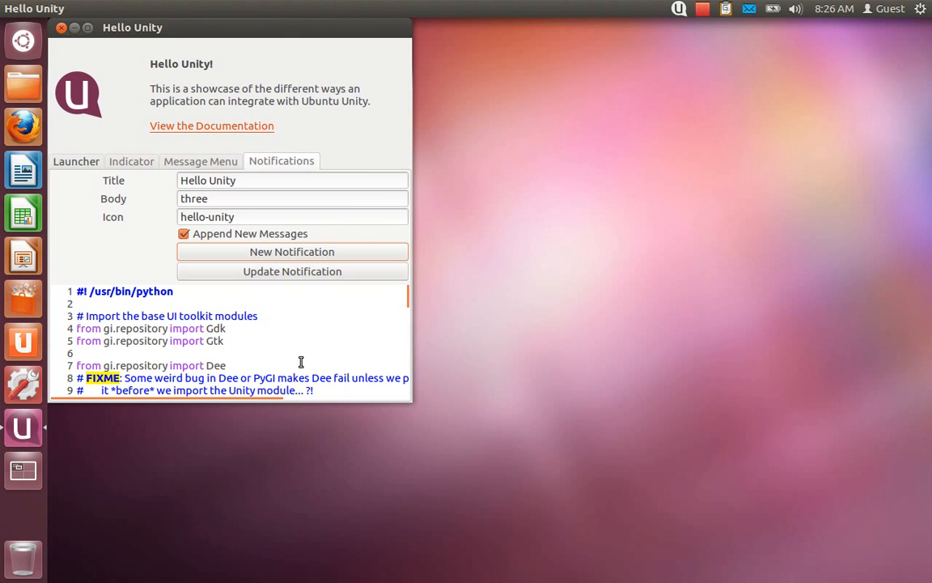
pyautogui.moveTo(433, 430)
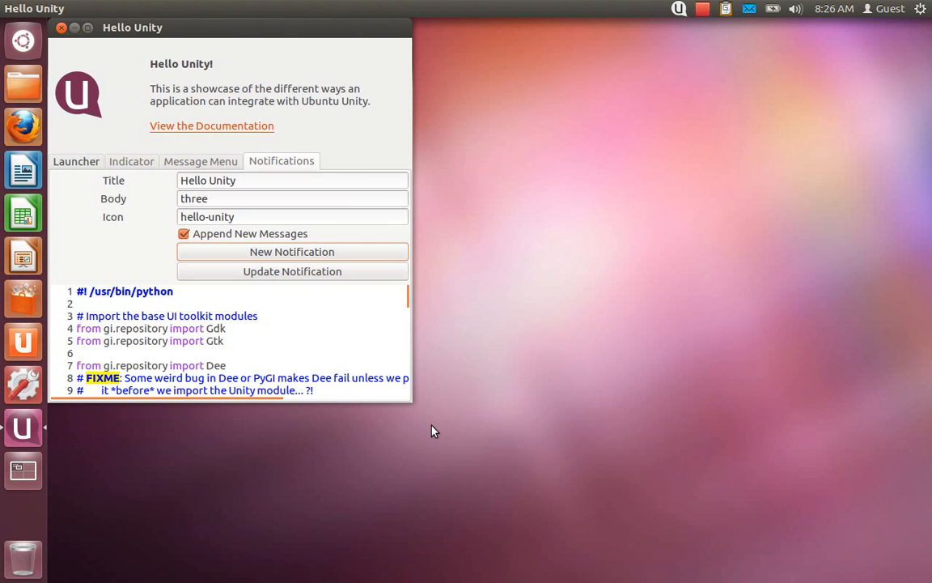
pyautogui.moveTo(421, 405)
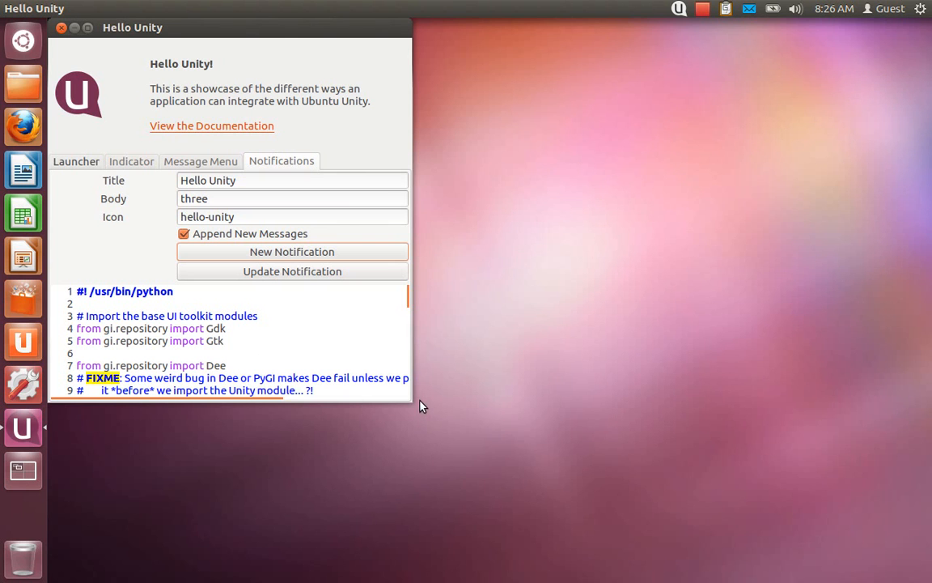